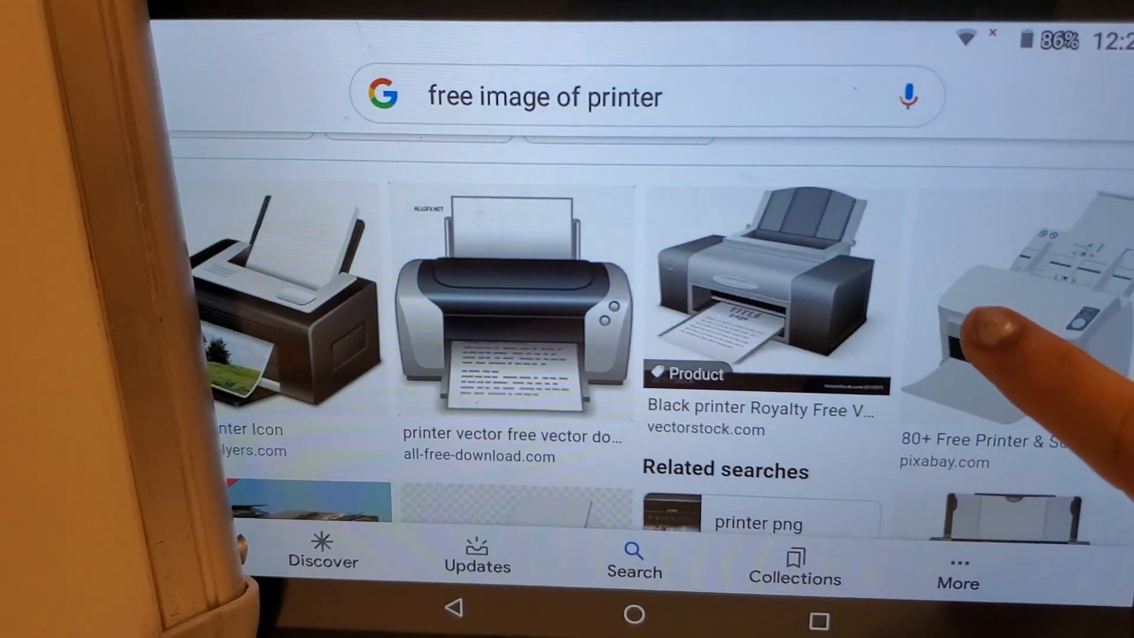
scroll("down", 3)
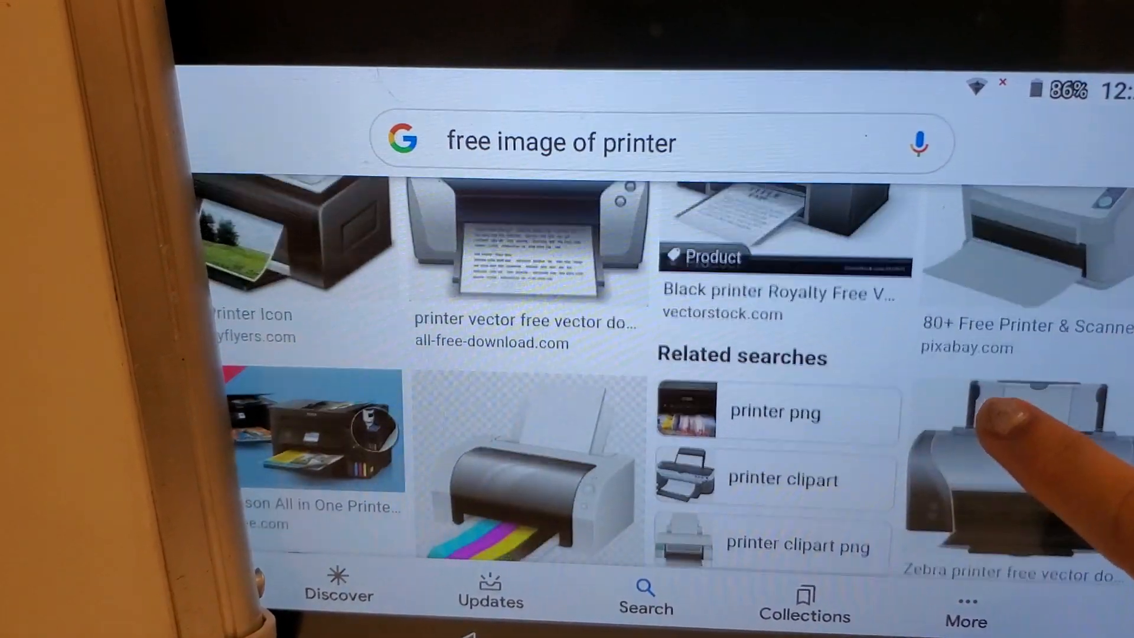
scroll("down", 3)
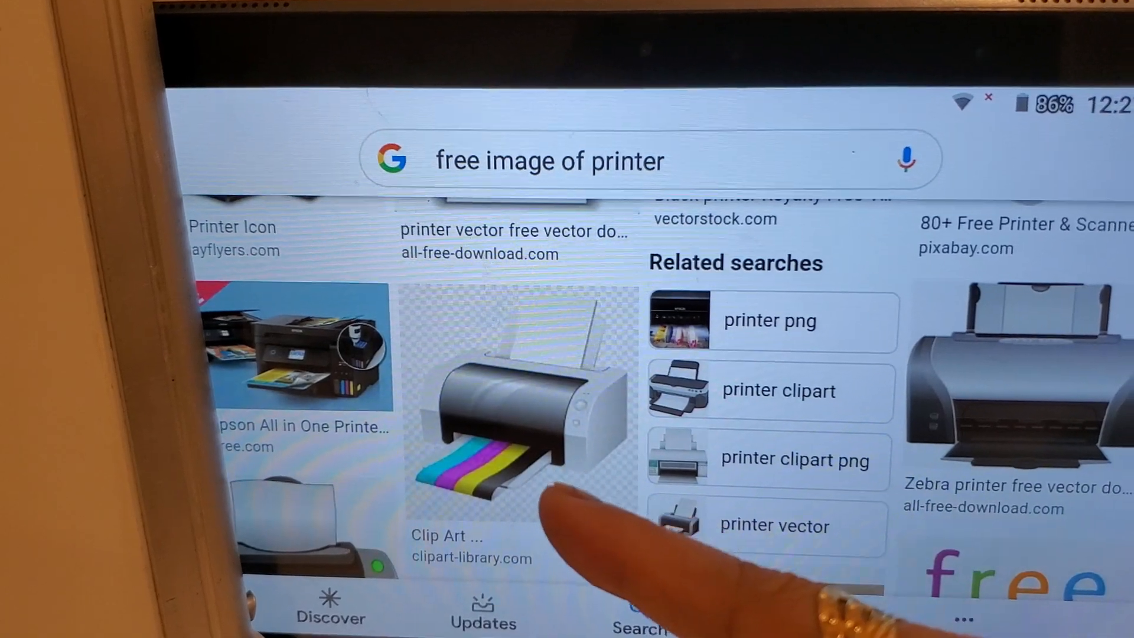
scroll("down", 3)
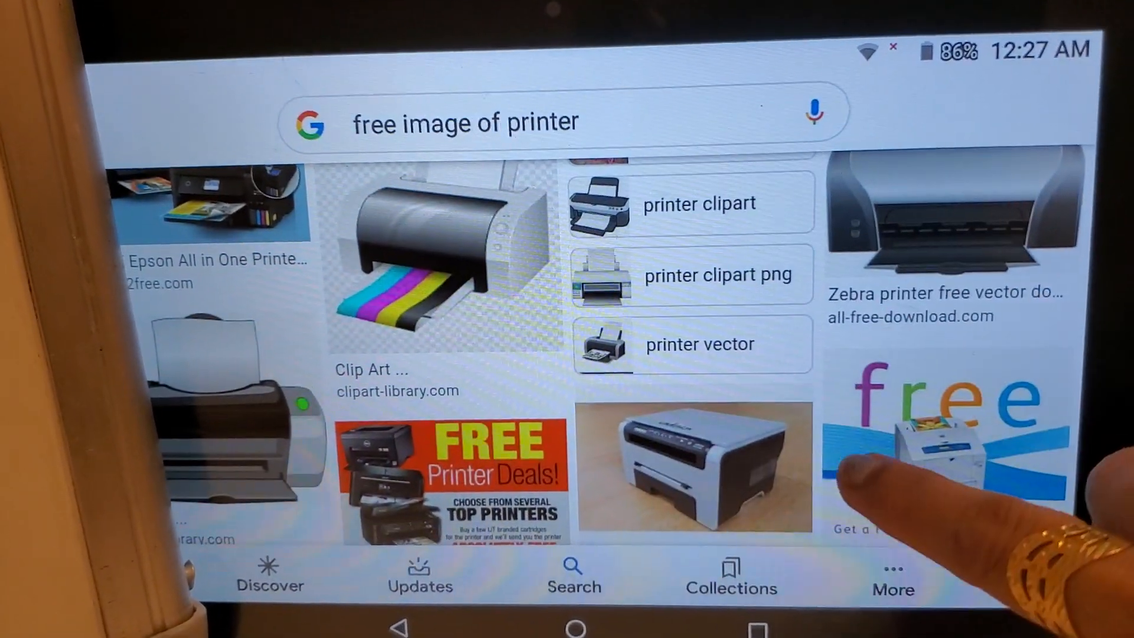
scroll("down", 3)
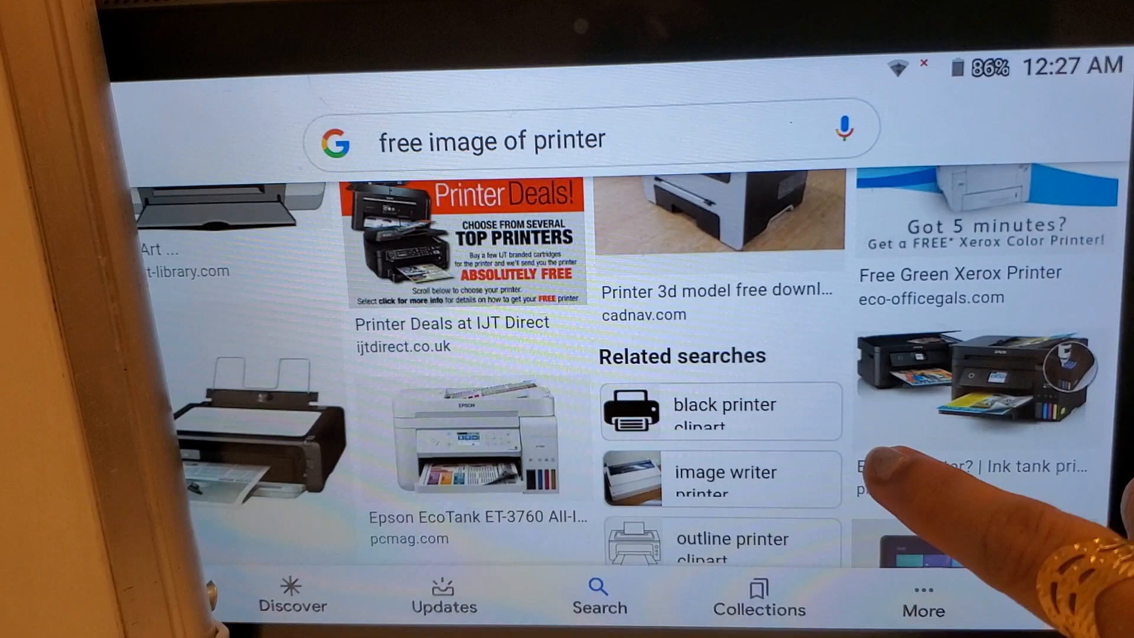
scroll("down", 3)
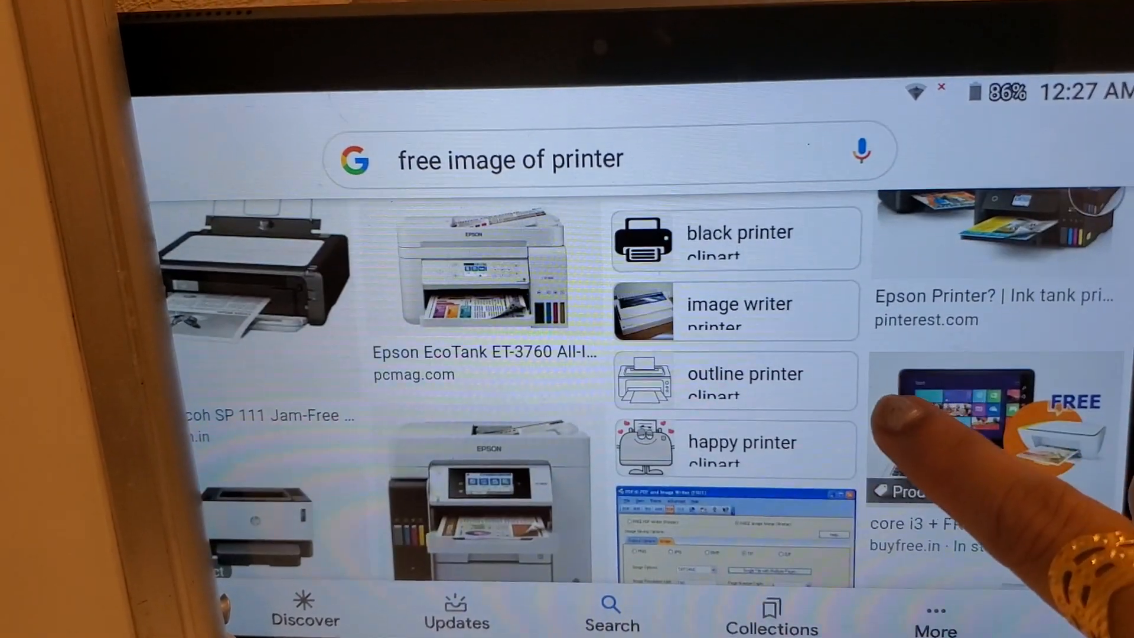